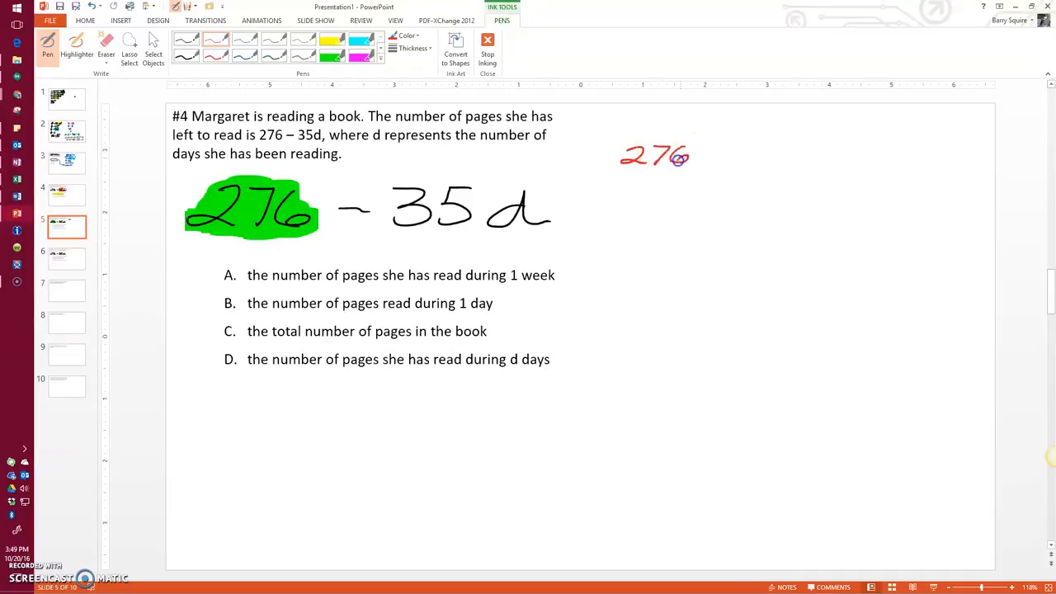
# Write 276−35(0), 276−0, 276 in red ink and highlight answer C in green
pyautogui.moveTo(694, 156); pyautogui.dragTo(751, 157)
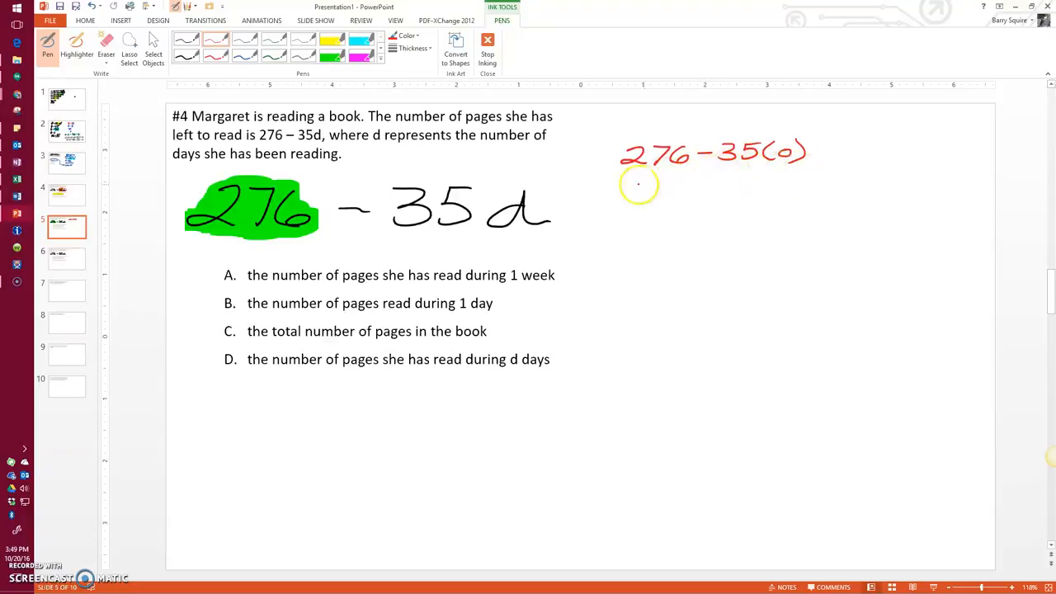
pyautogui.moveTo(623, 192); pyautogui.dragTo(718, 191)
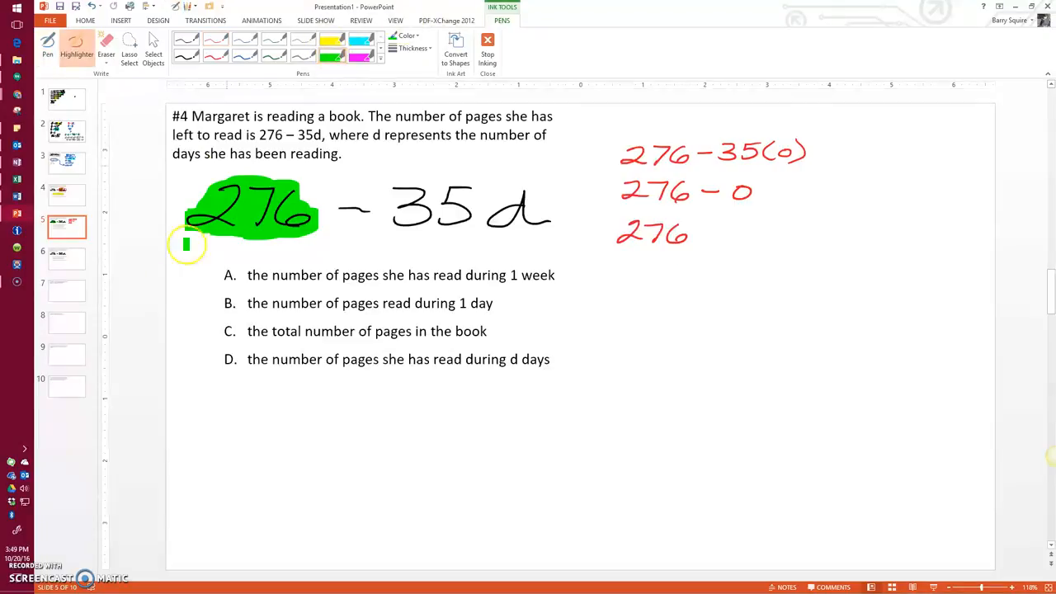
pyautogui.moveTo(222, 331); pyautogui.dragTo(487, 331)
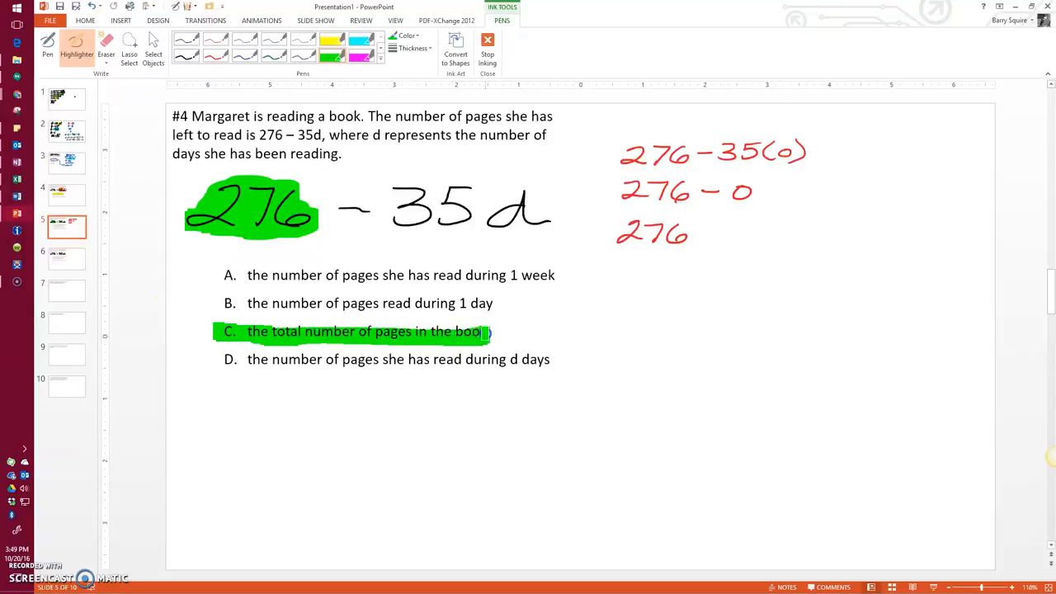